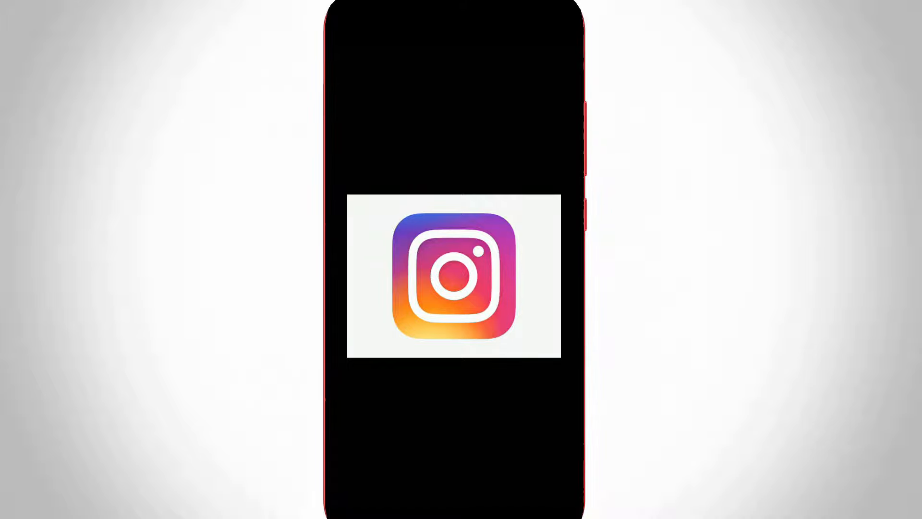
- Launch Instagram from the home screen so its home feed appears
click(454, 275)
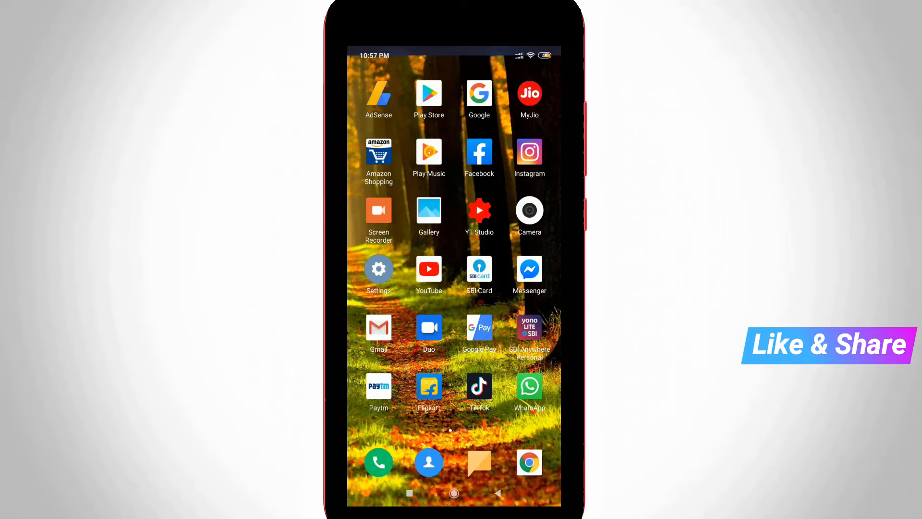
click(529, 152)
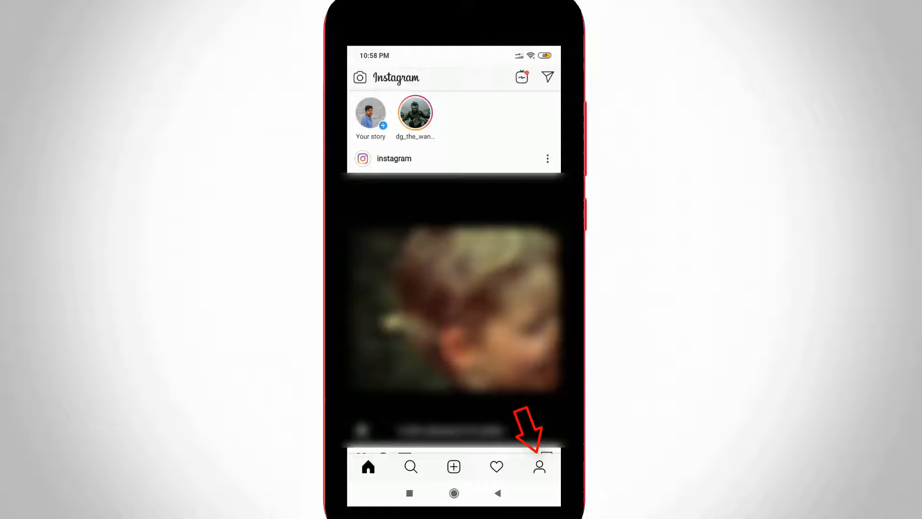
- Go to your own profile page showing the username arunkumarn95
click(539, 467)
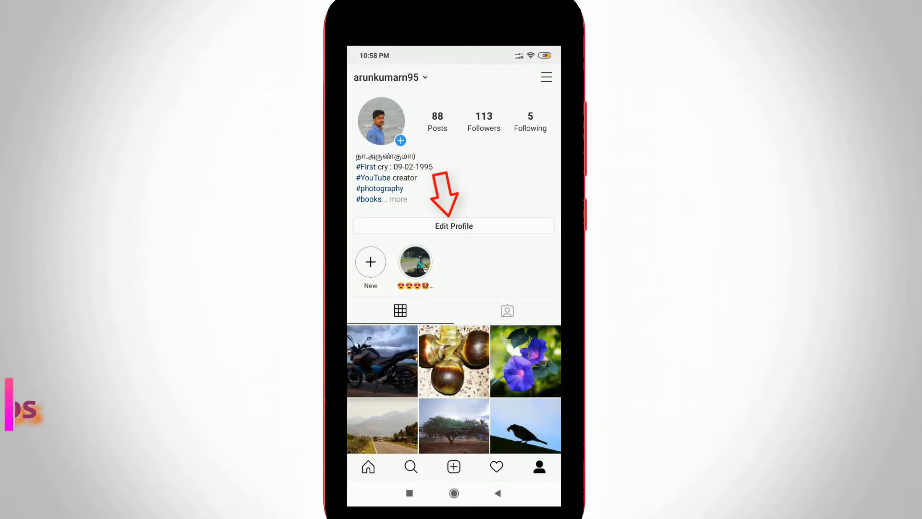
- Enter Edit Profile and bring up the username field for editing
click(454, 226)
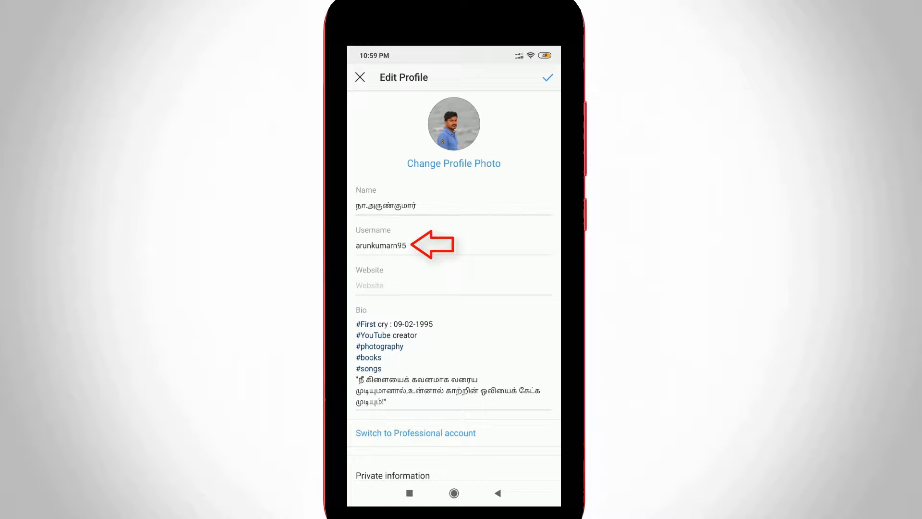
click(382, 245)
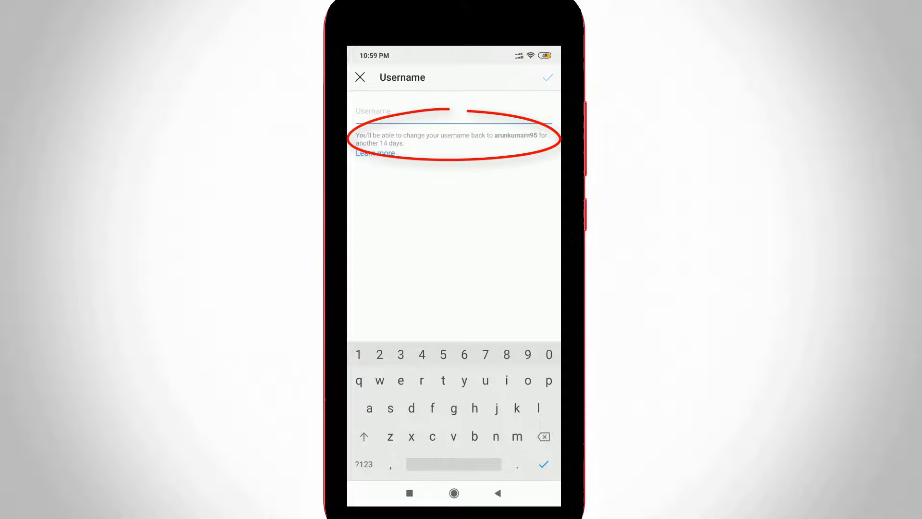
- Set the username to arunkumarn_nagaraj and save the profile edits
click(412, 110)
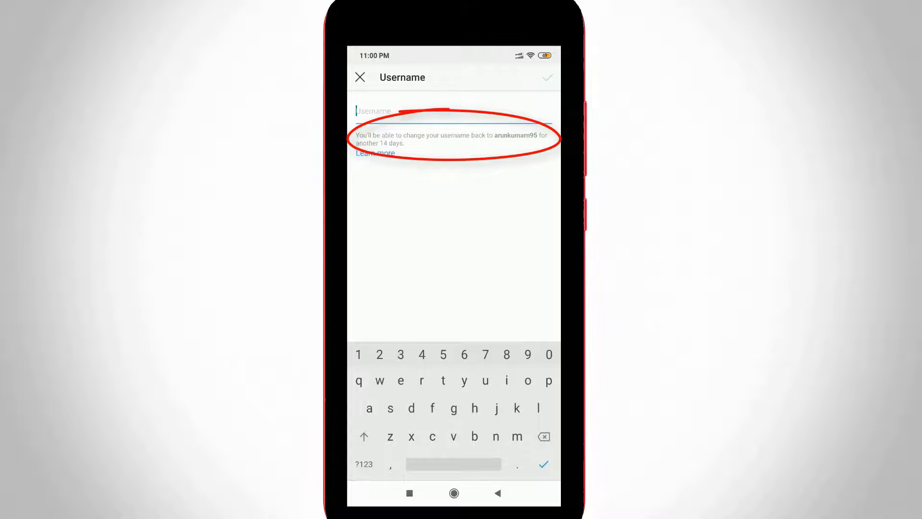
text(arunkumarn_nagaraj)
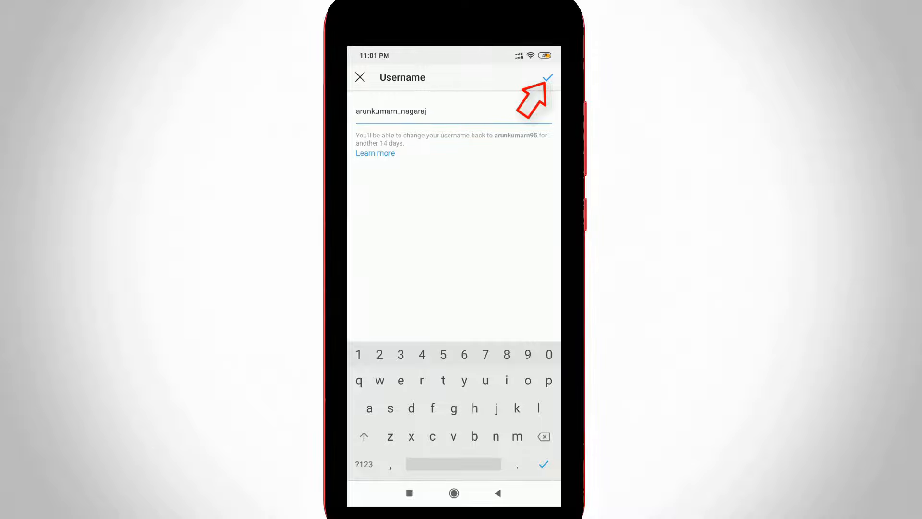
click(547, 76)
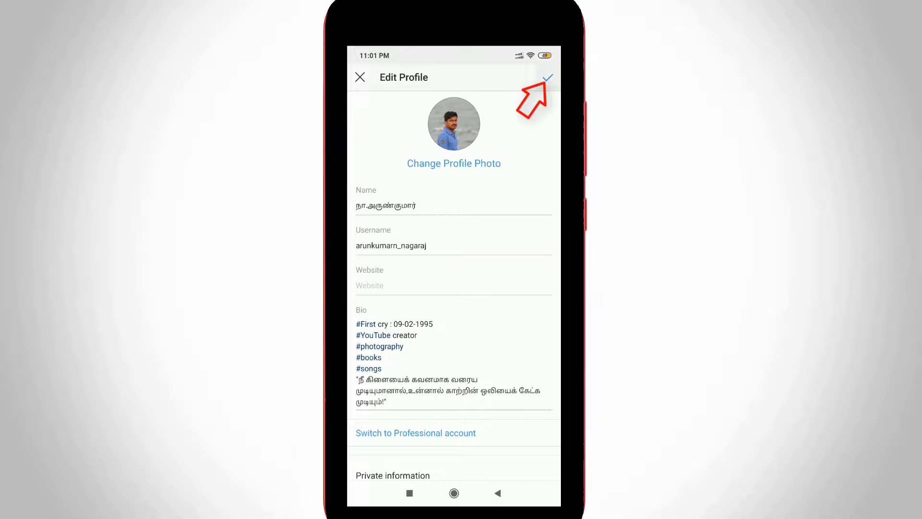
click(547, 77)
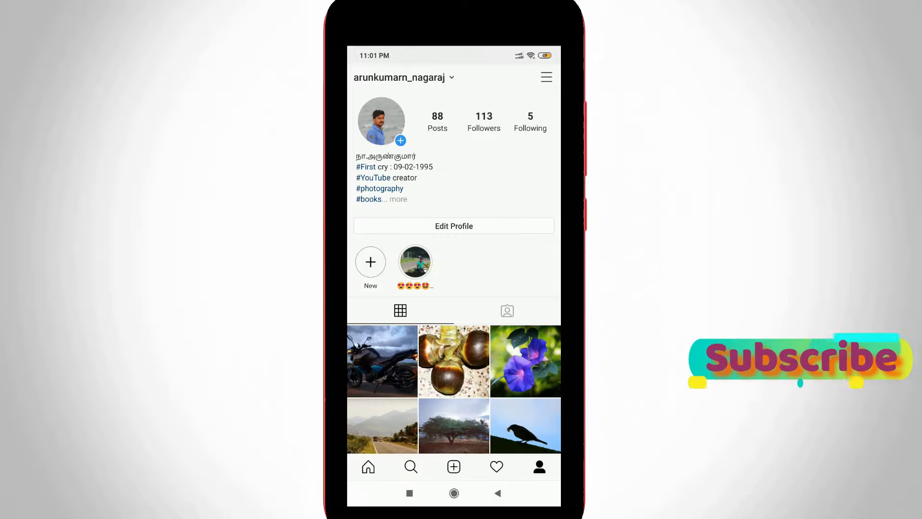